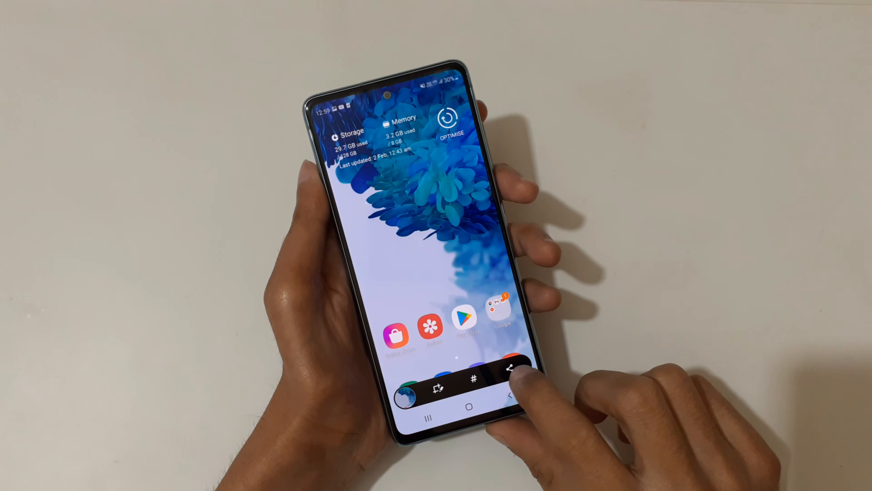
Share the captured screenshot from its toolbar, then launch Settings from the app drawer
left_click(509, 368)
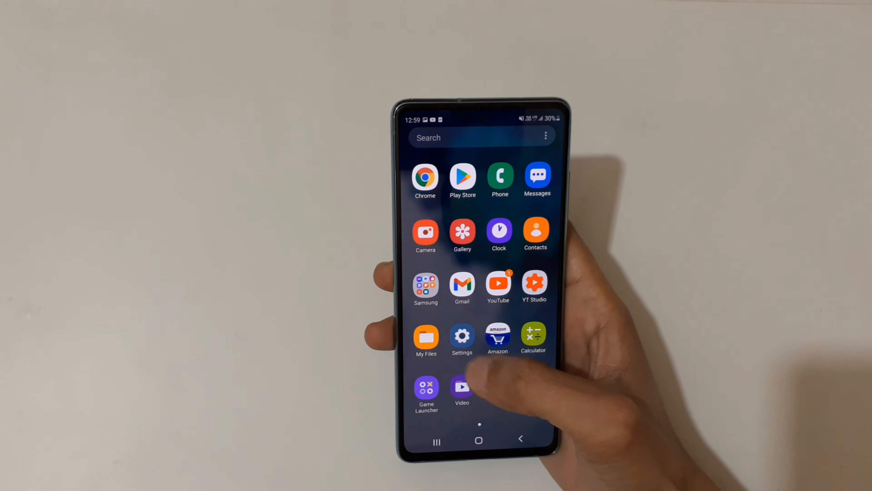
left_click(462, 337)
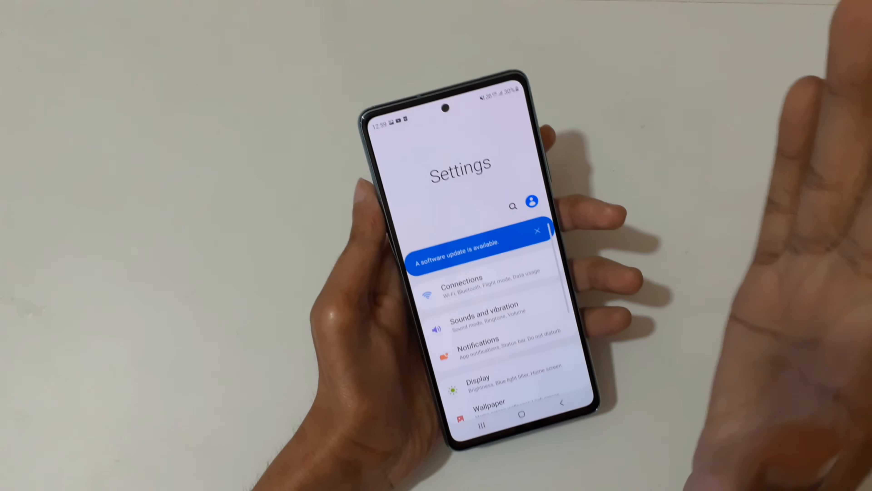